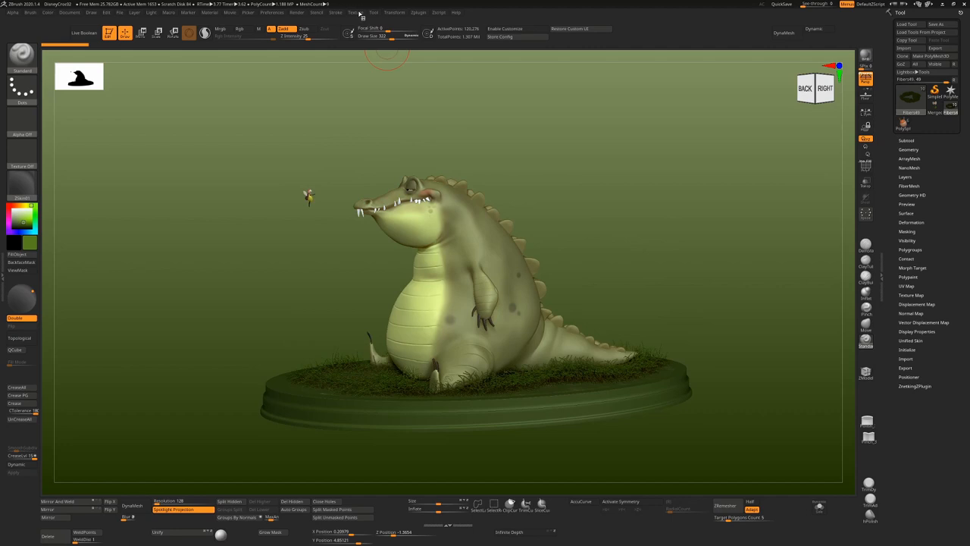
Step: Start importing the crocodile concept art from the Texture menu, cancelling the first file dialog
click(354, 12)
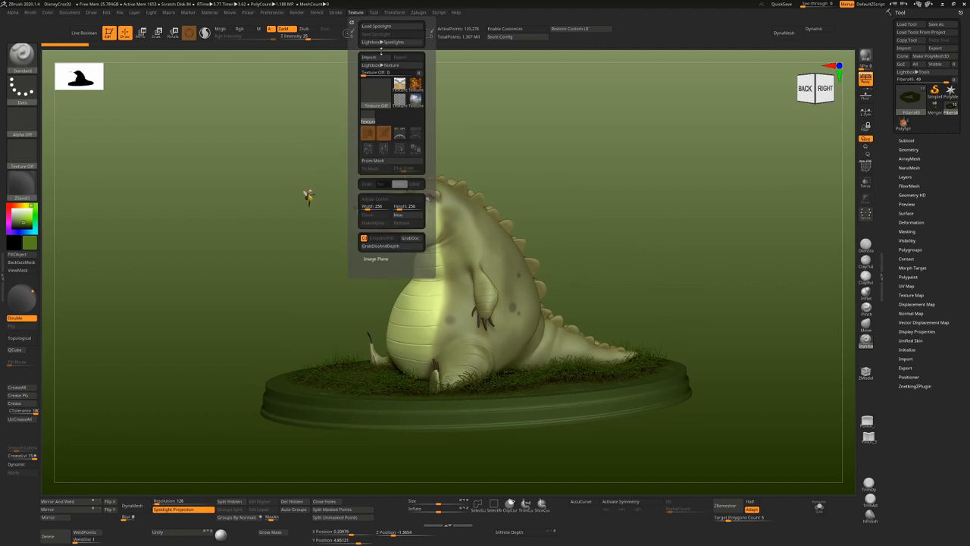
click(369, 56)
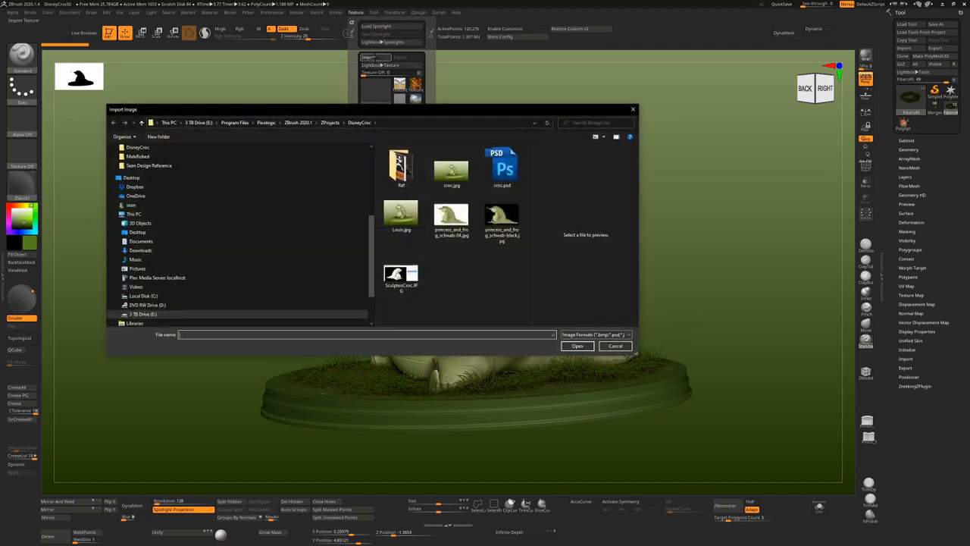
click(614, 346)
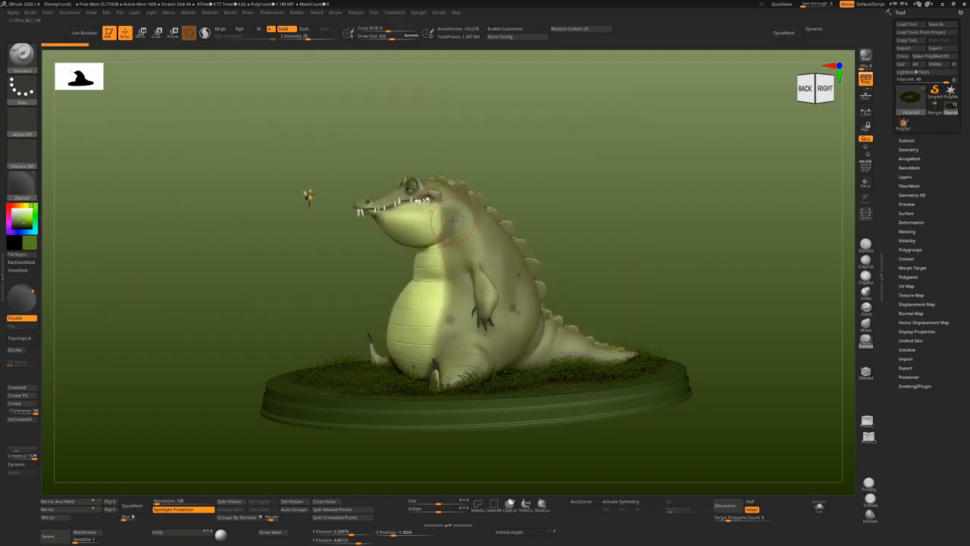
click(356, 12)
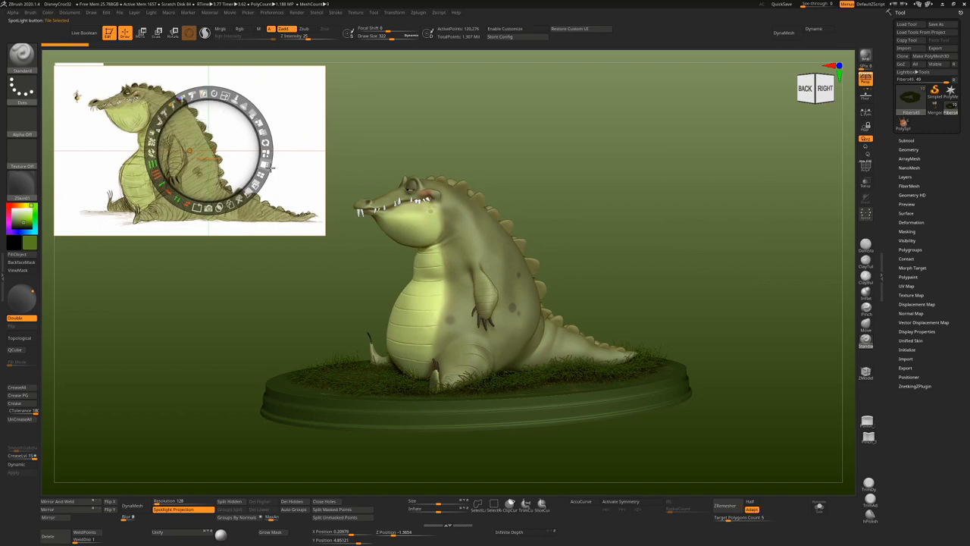
mouse_move(308, 171)
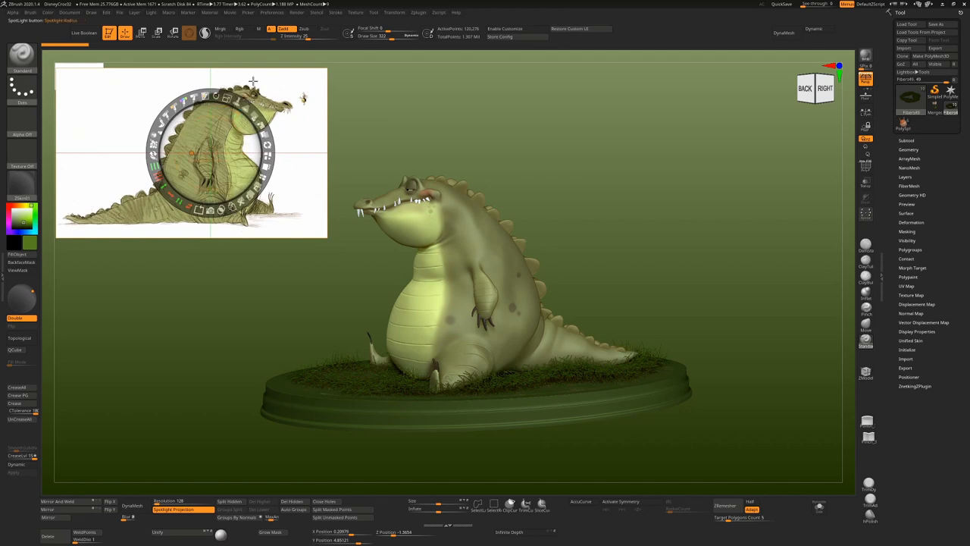
mouse_move(325, 206)
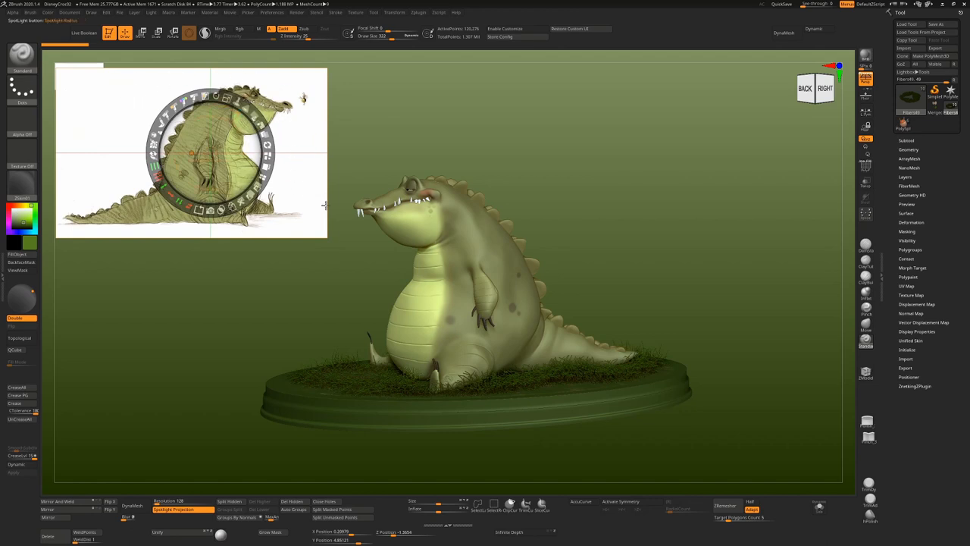
mouse_move(339, 261)
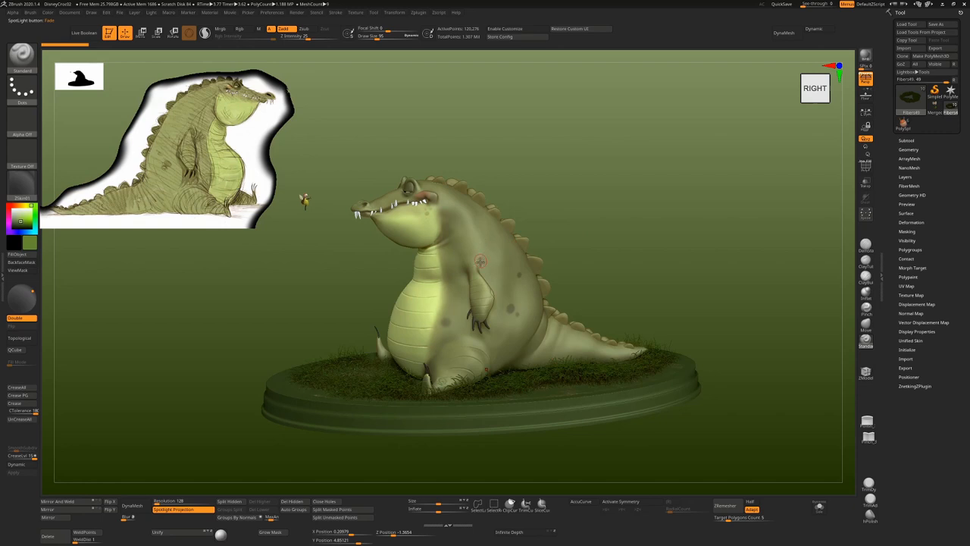
mouse_move(272, 144)
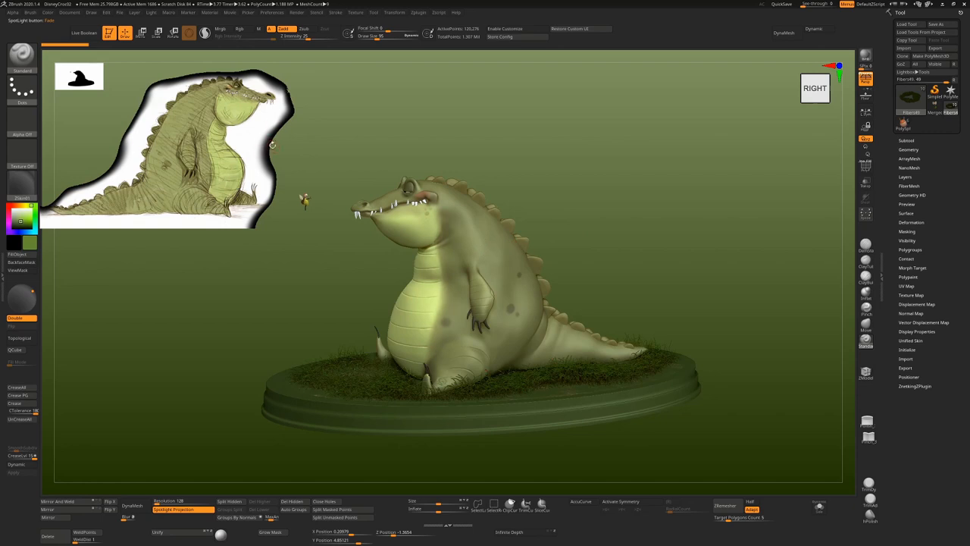
mouse_move(23, 258)
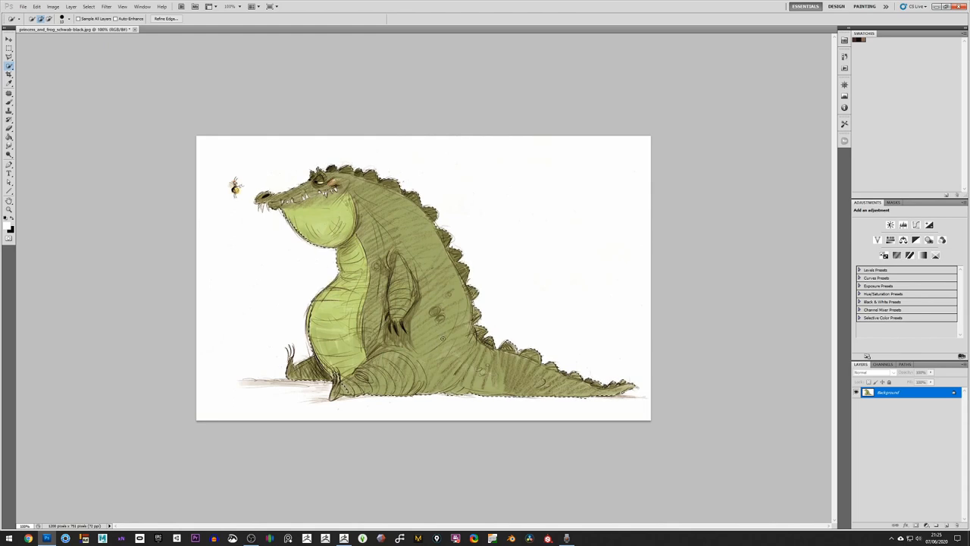
Step: Select the drawing's white background and save the black-background version as a new image
click(444, 341)
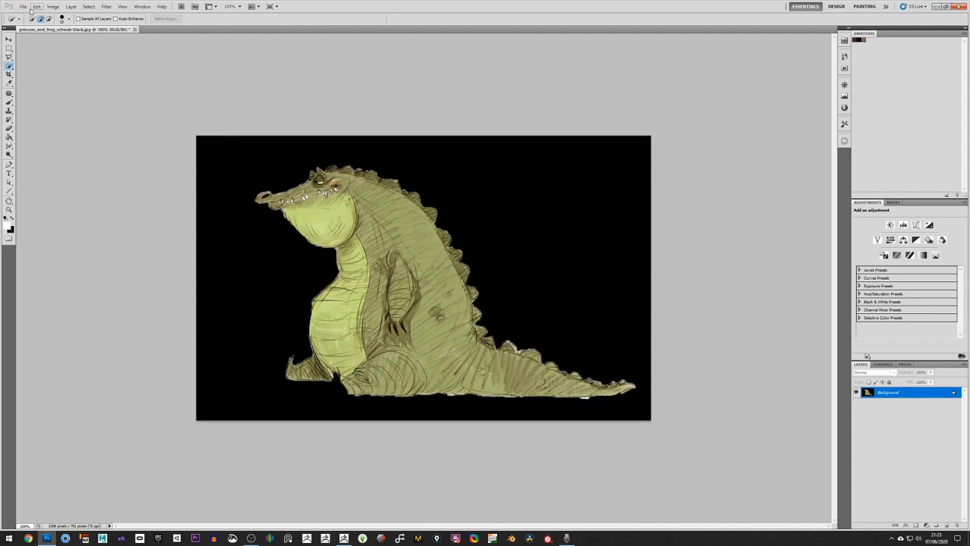
click(24, 6)
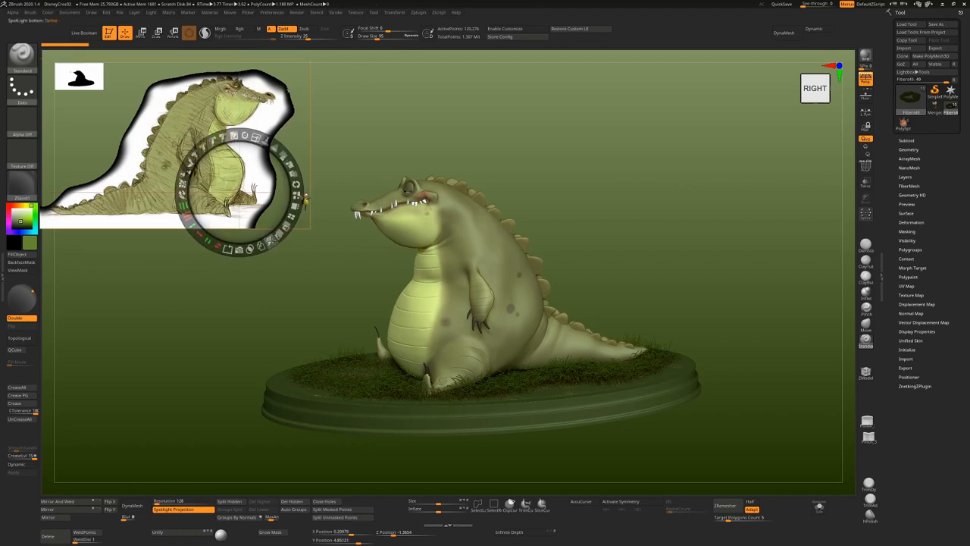
Step: Replace the overlay with the black-background crocodile JPG and position it over the sculpt's head
click(356, 13)
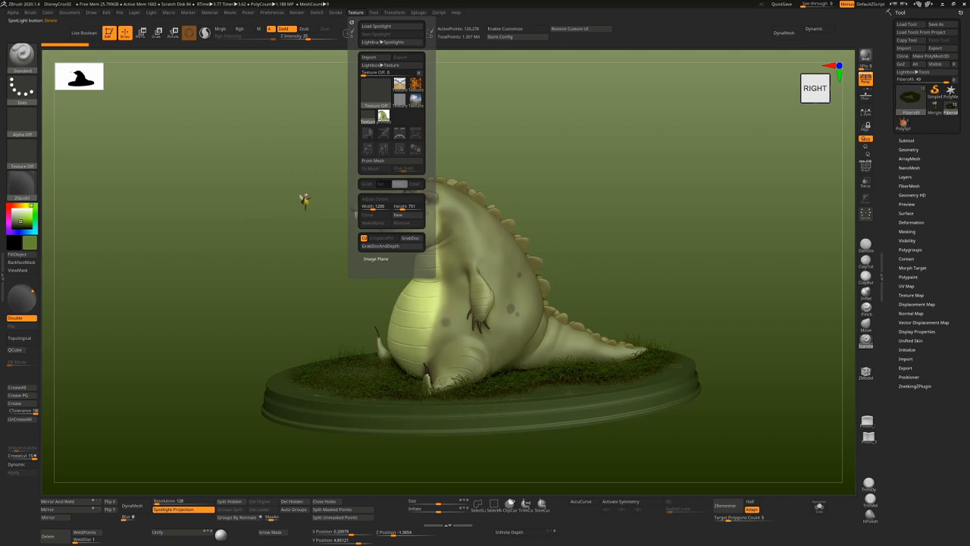
click(369, 57)
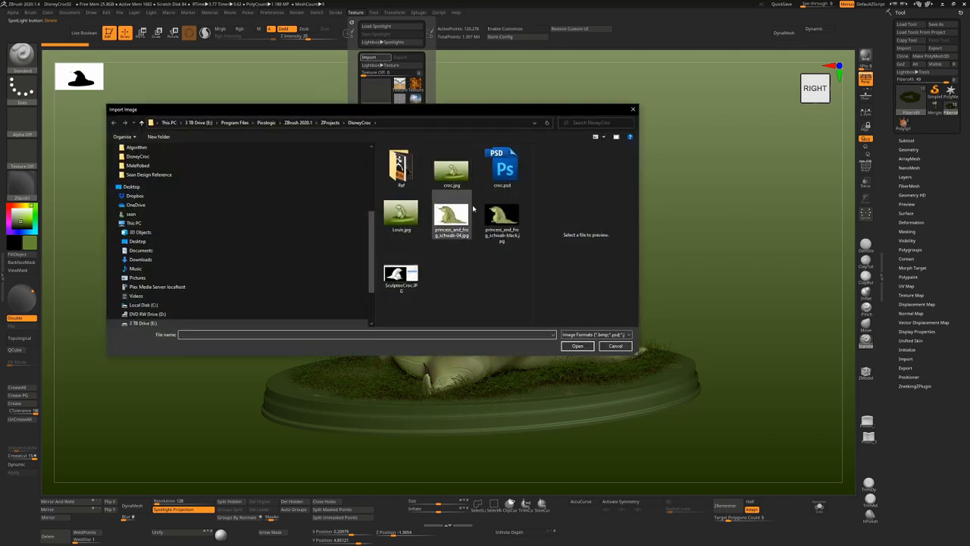
click(502, 216)
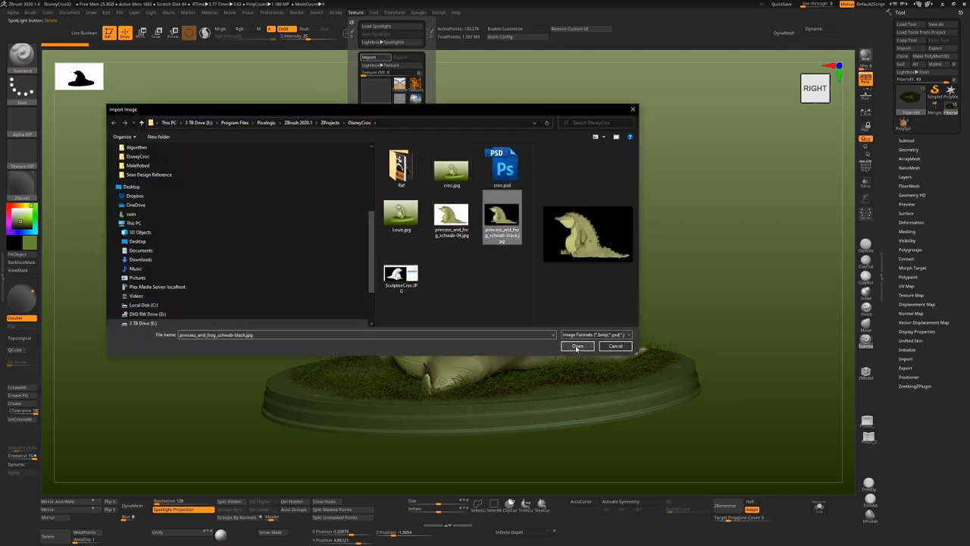
click(578, 345)
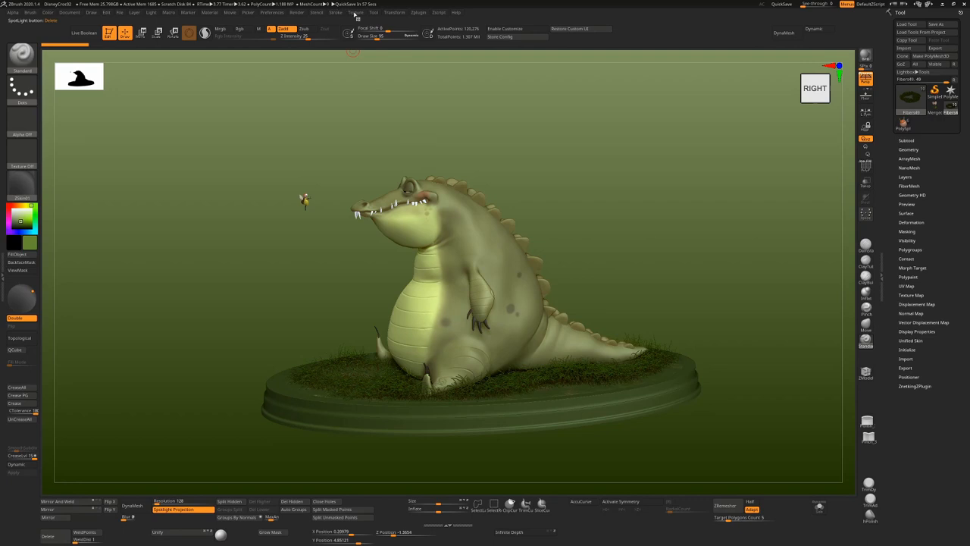
click(356, 12)
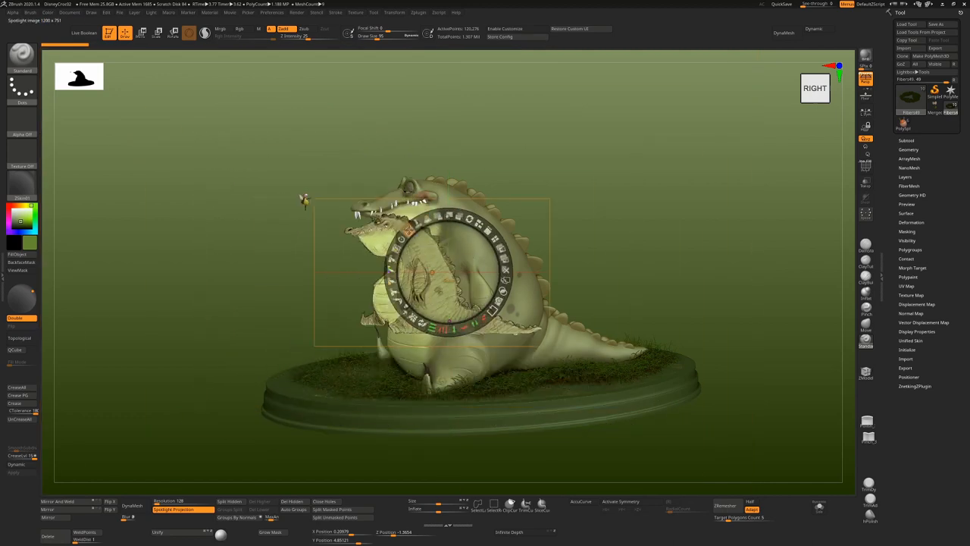
drag(435, 273, 713, 159)
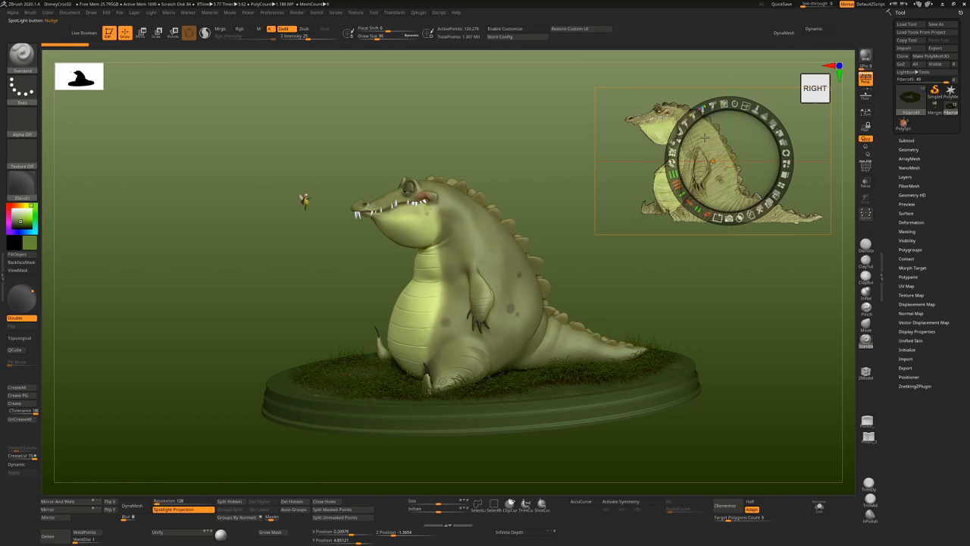
drag(713, 159, 460, 197)
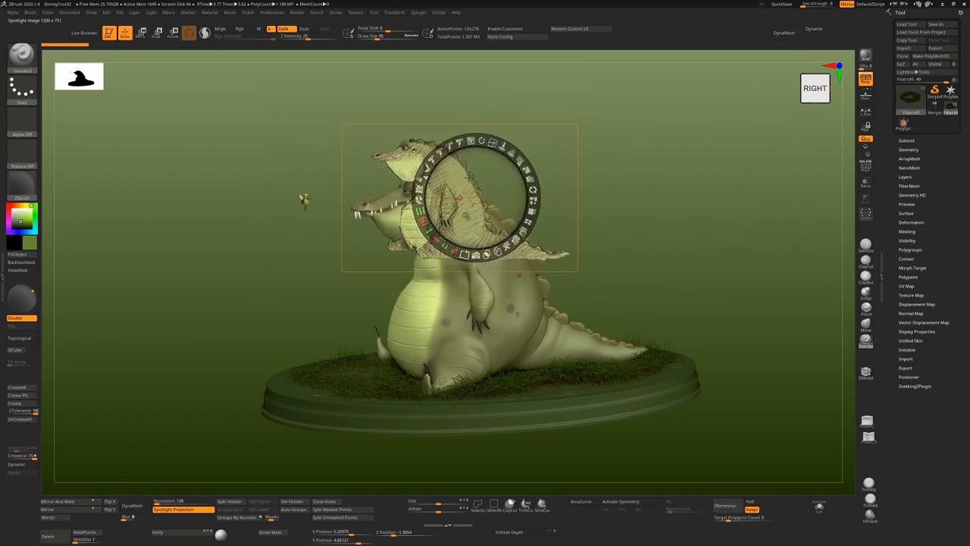